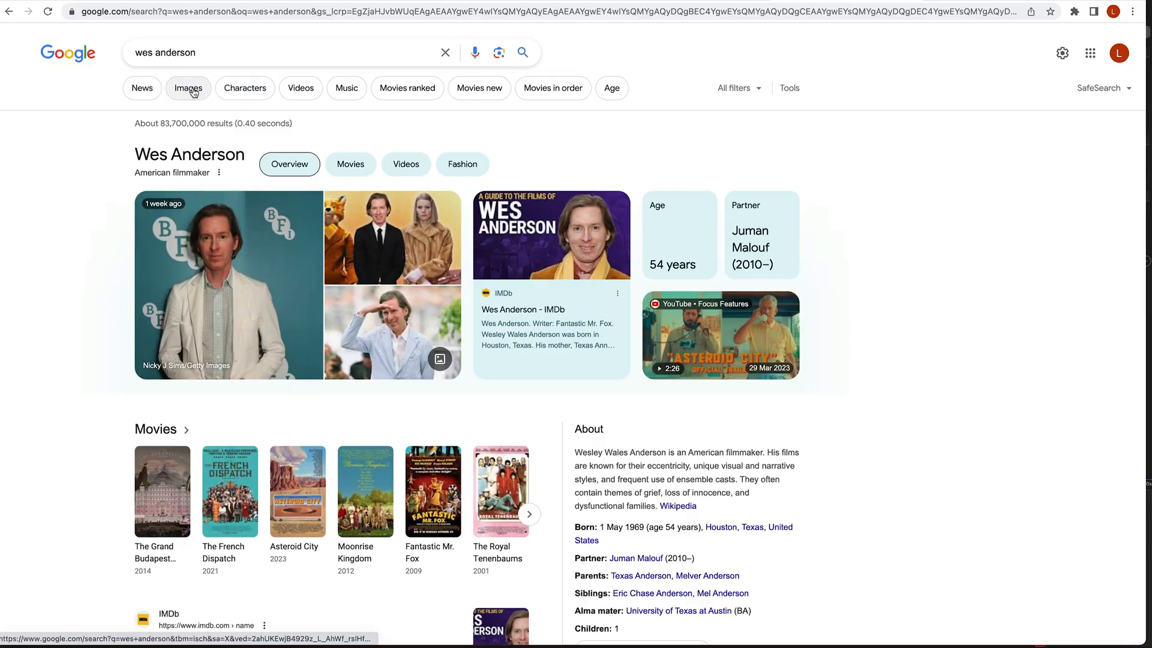
# Switch the 'wes anderson' Google results to Images and browse the film stills.
pyautogui.click(188, 88)
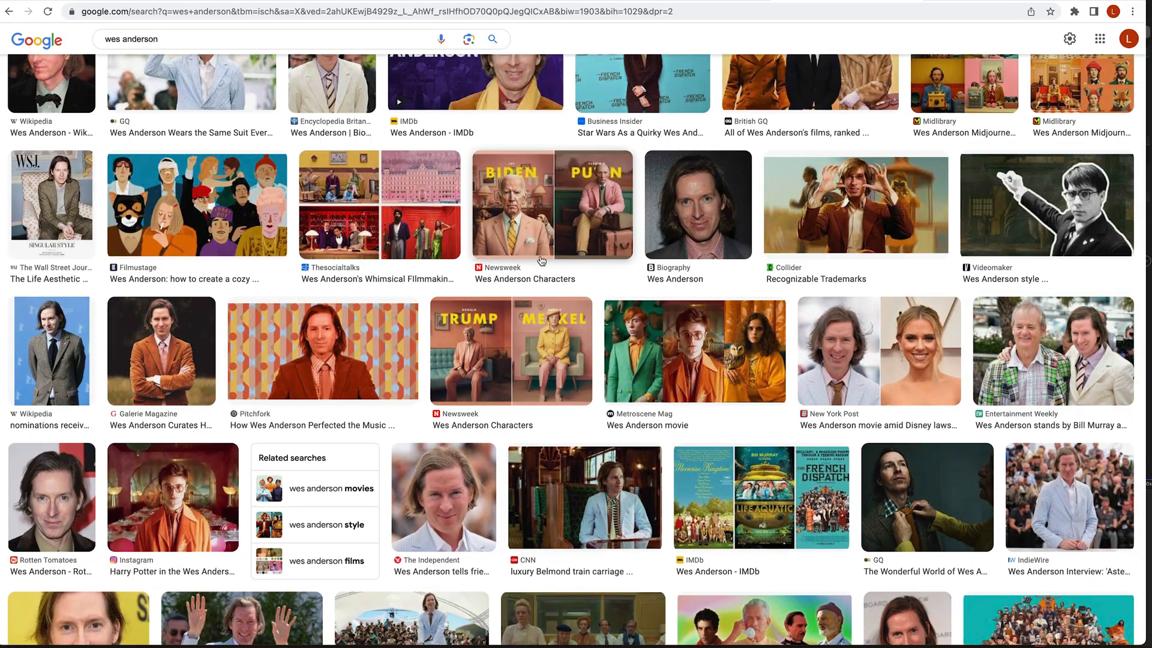
pyautogui.click(112, 540)
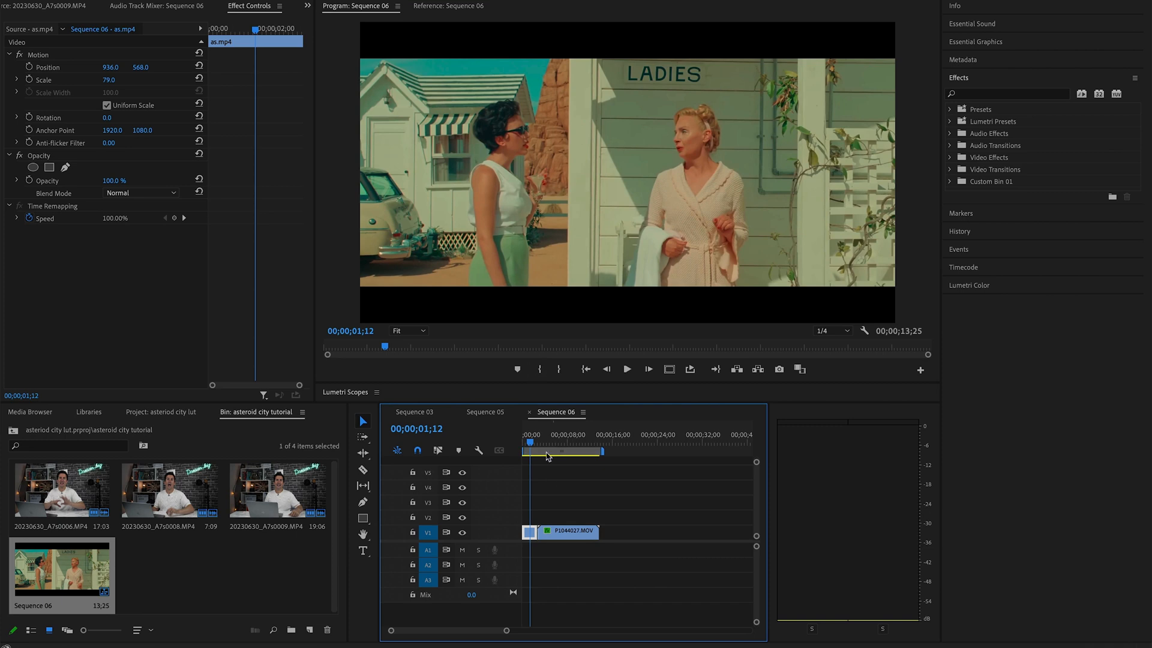
pyautogui.moveTo(710, 156)
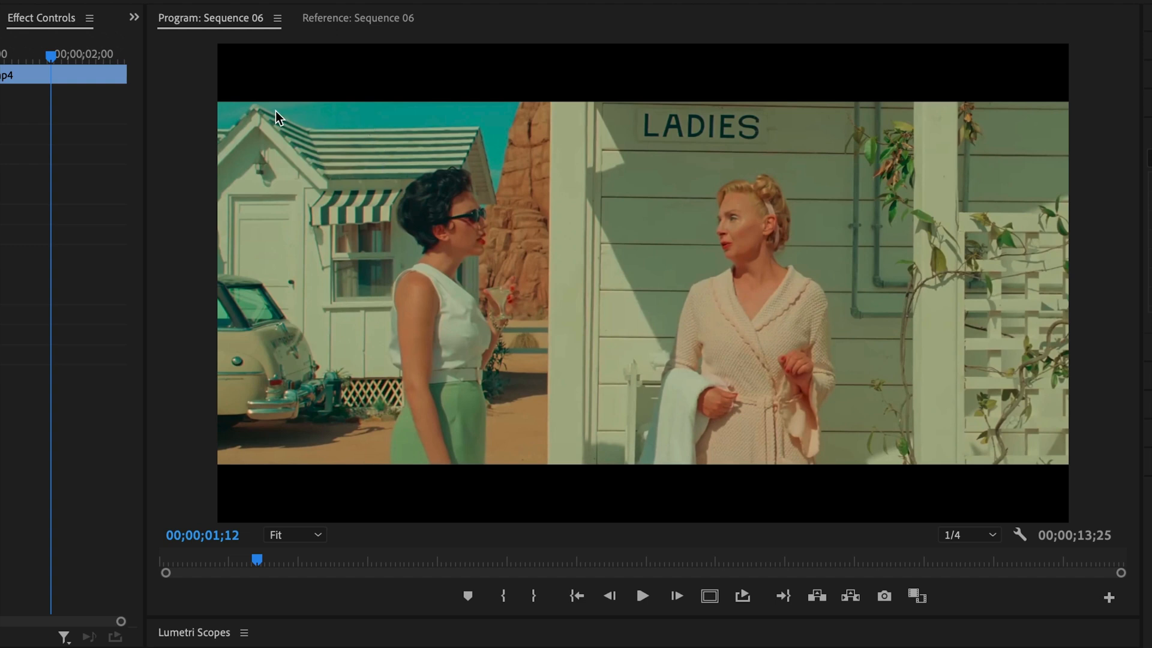
pyautogui.moveTo(721, 213)
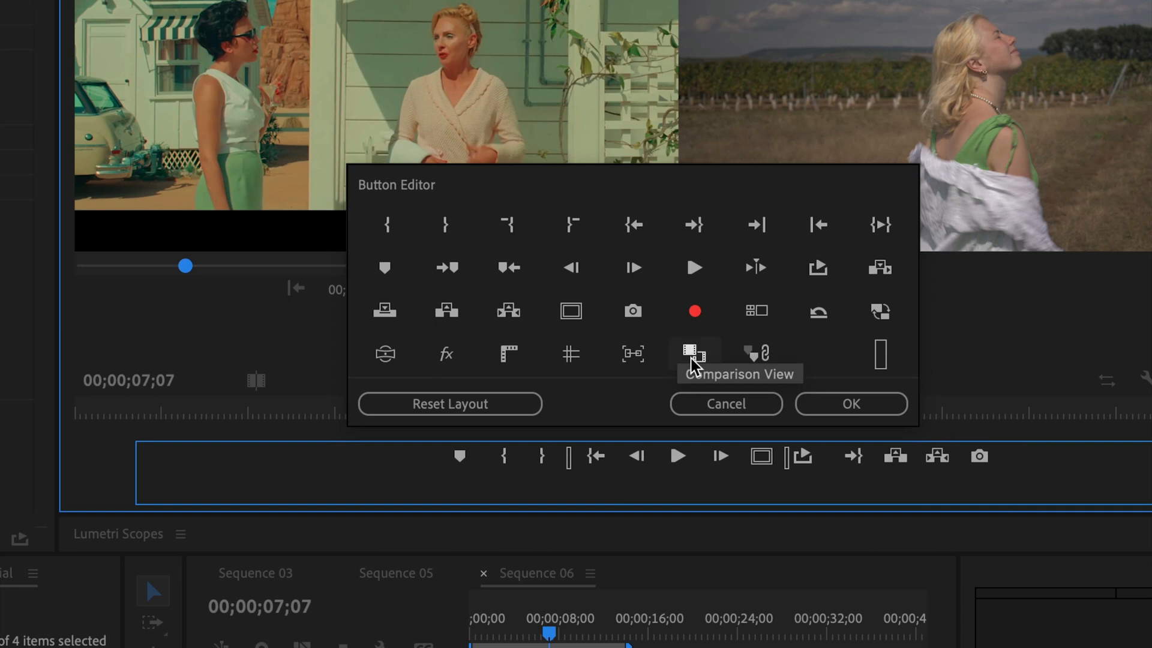
# Drag Comparison View into the Program monitor's button bar to enable side-by-side comparison.
pyautogui.moveTo(694, 353); pyautogui.dragTo(979, 456)
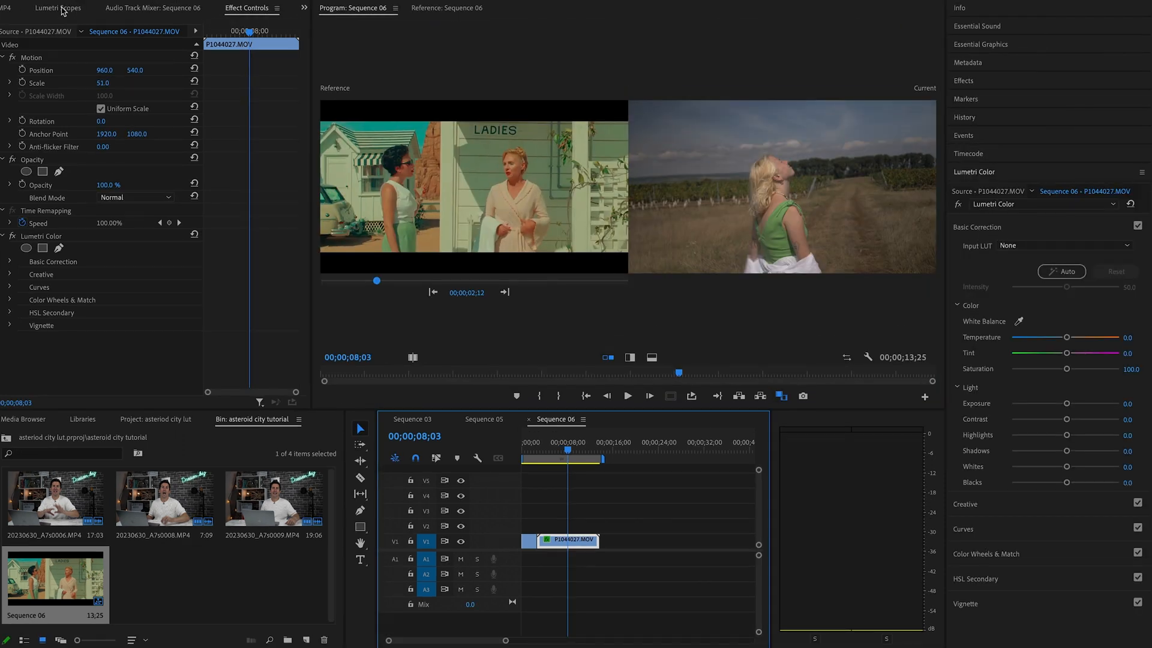
# Show the Lumetri Scopes panel with waveform, RGB parade and vectorscope for the compared frames.
pyautogui.click(58, 8)
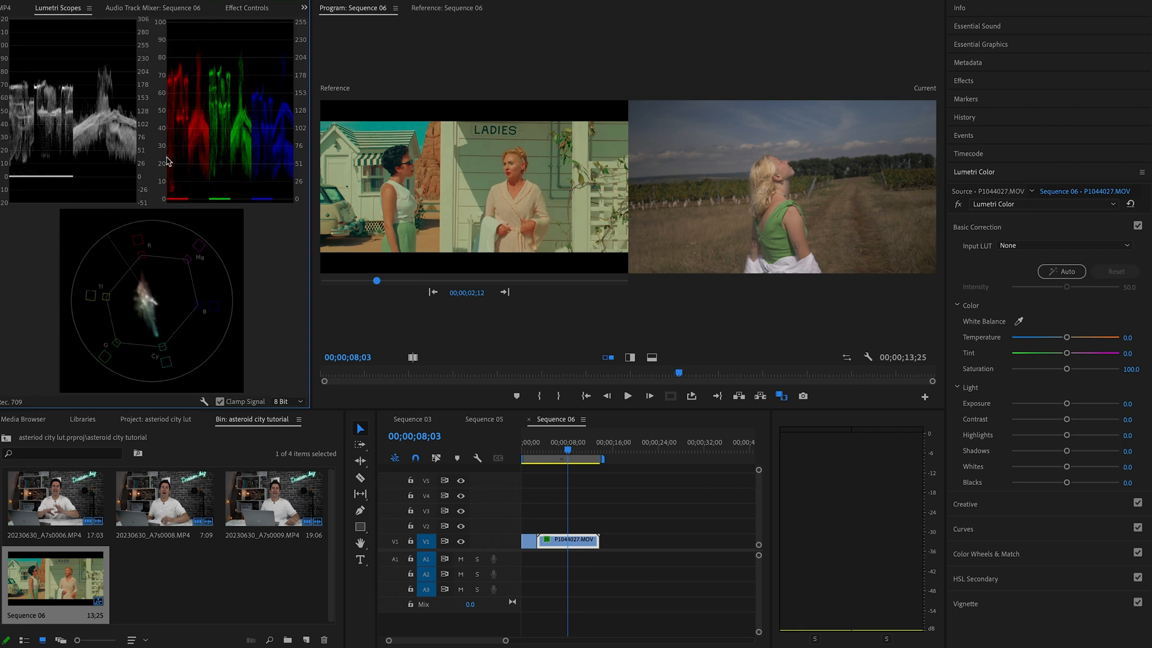
pyautogui.click(166, 162)
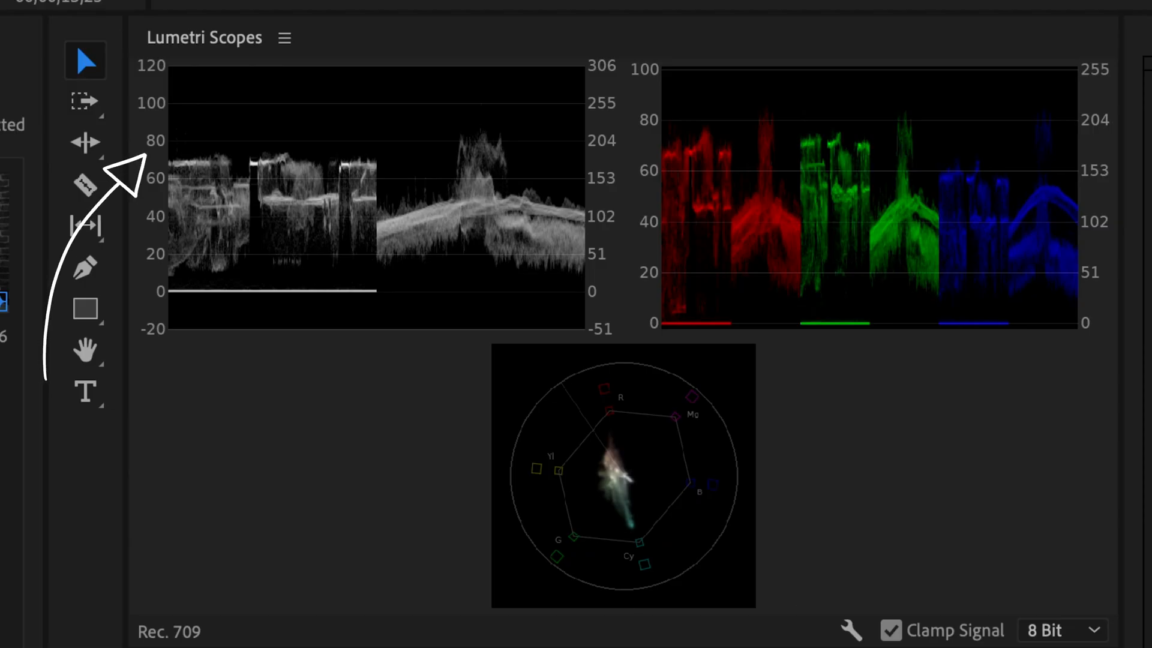
pyautogui.moveTo(174, 175)
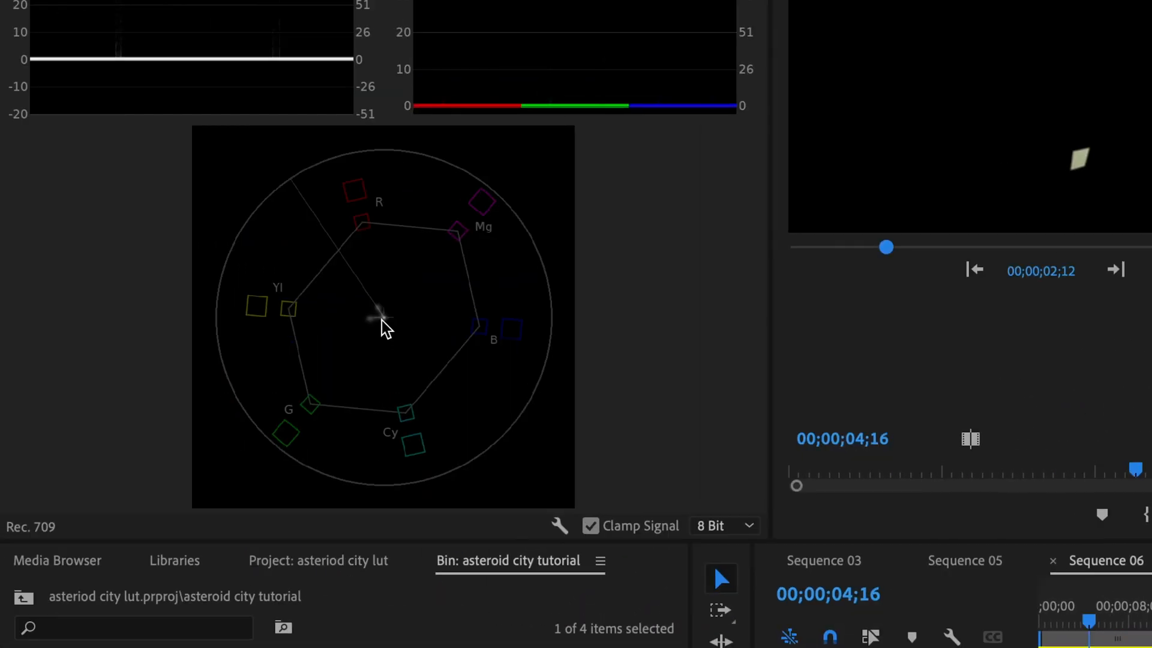
pyautogui.moveTo(381, 316)
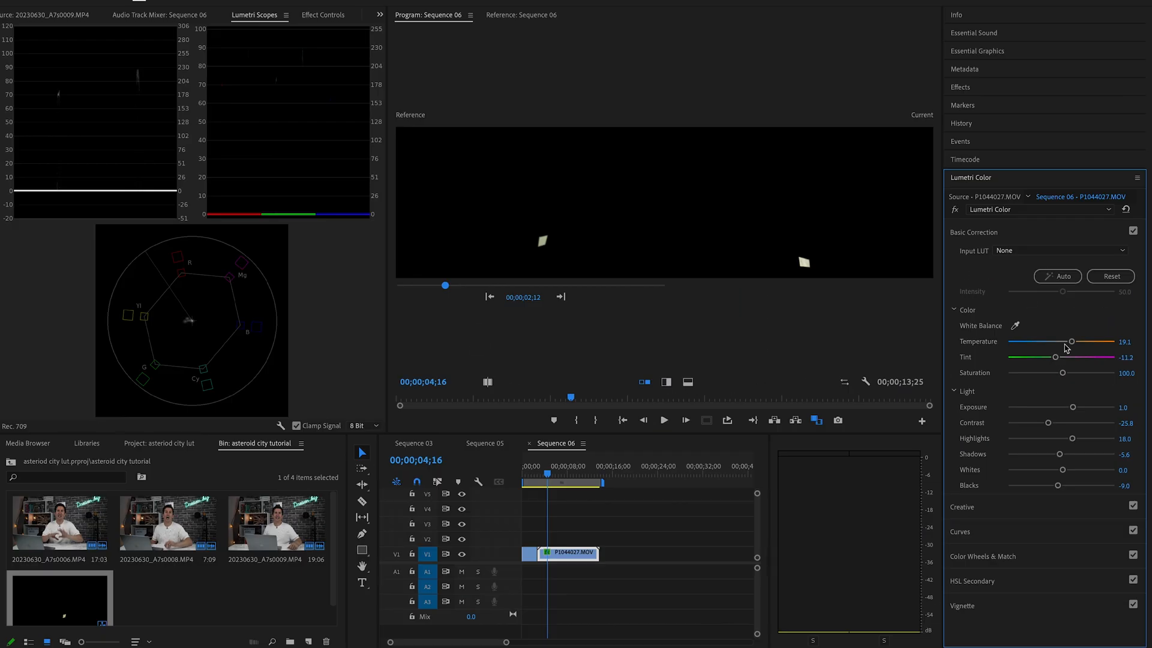
# Fine-tune the field clip's Temperature in Lumetri Basic Correction toward the reference skin.
pyautogui.moveTo(1054, 358); pyautogui.dragTo(1045, 357)
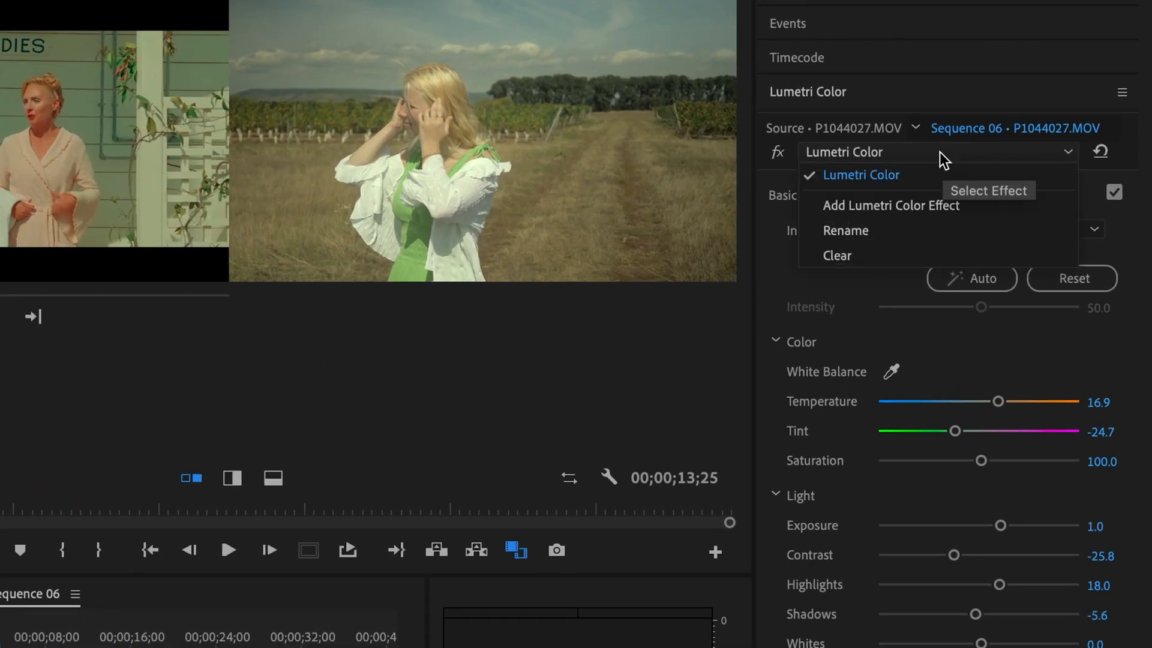
# Rename the Lumetri Color effect to 'skin tone'.
pyautogui.click(836, 254)
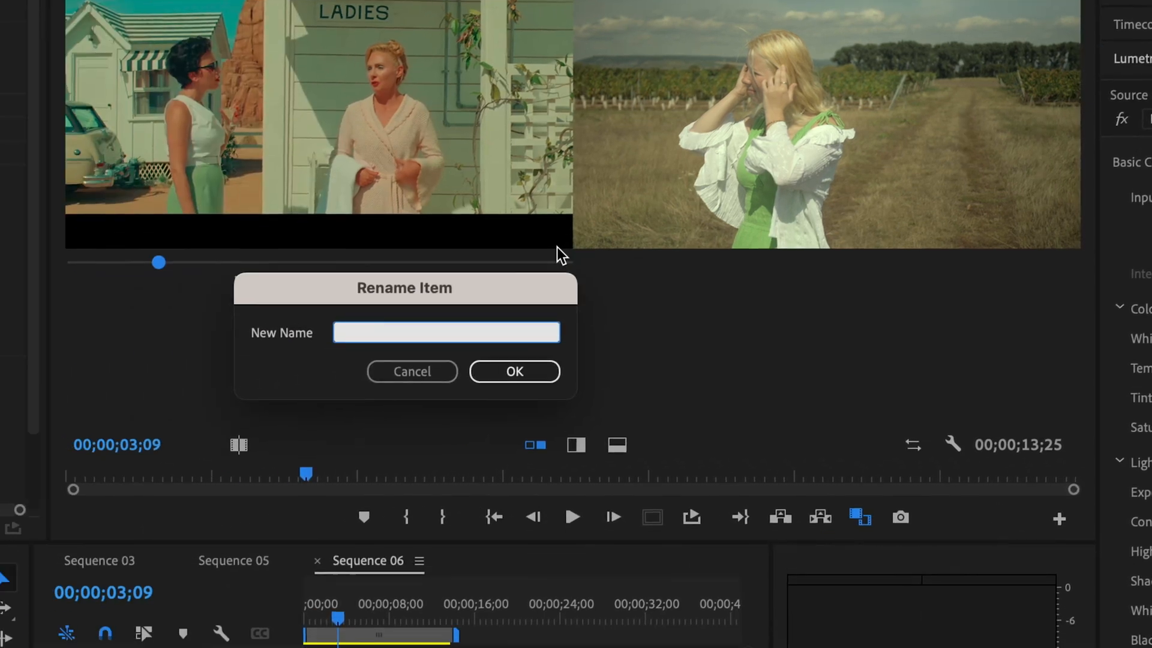
pyautogui.write('skin tone')
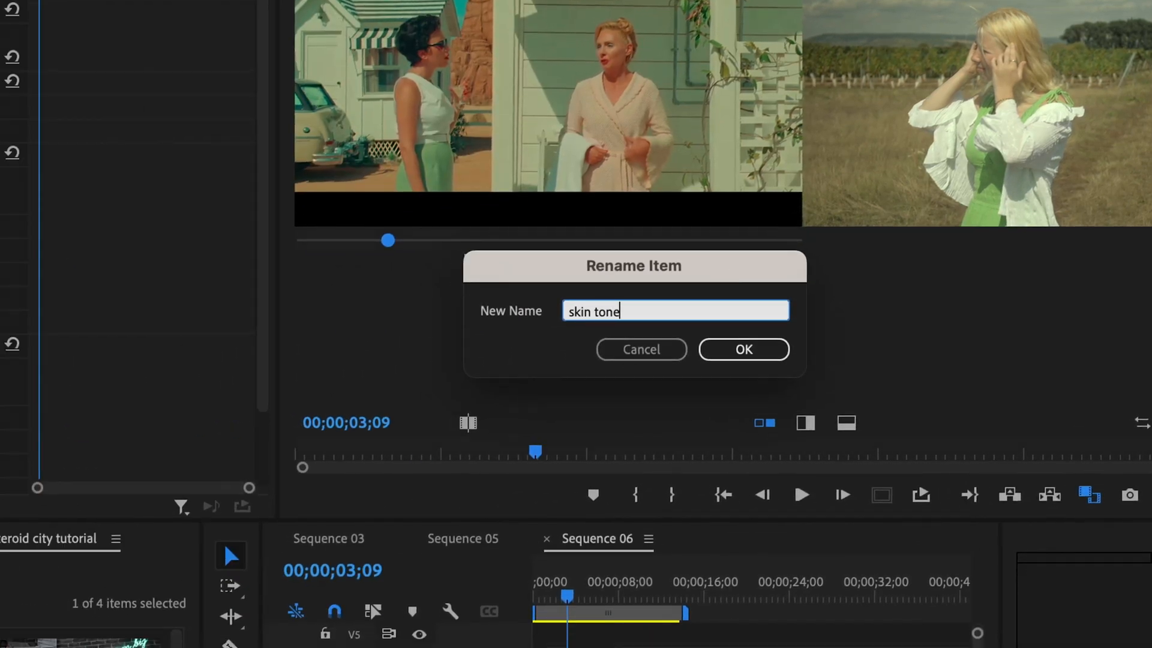
pyautogui.click(741, 349)
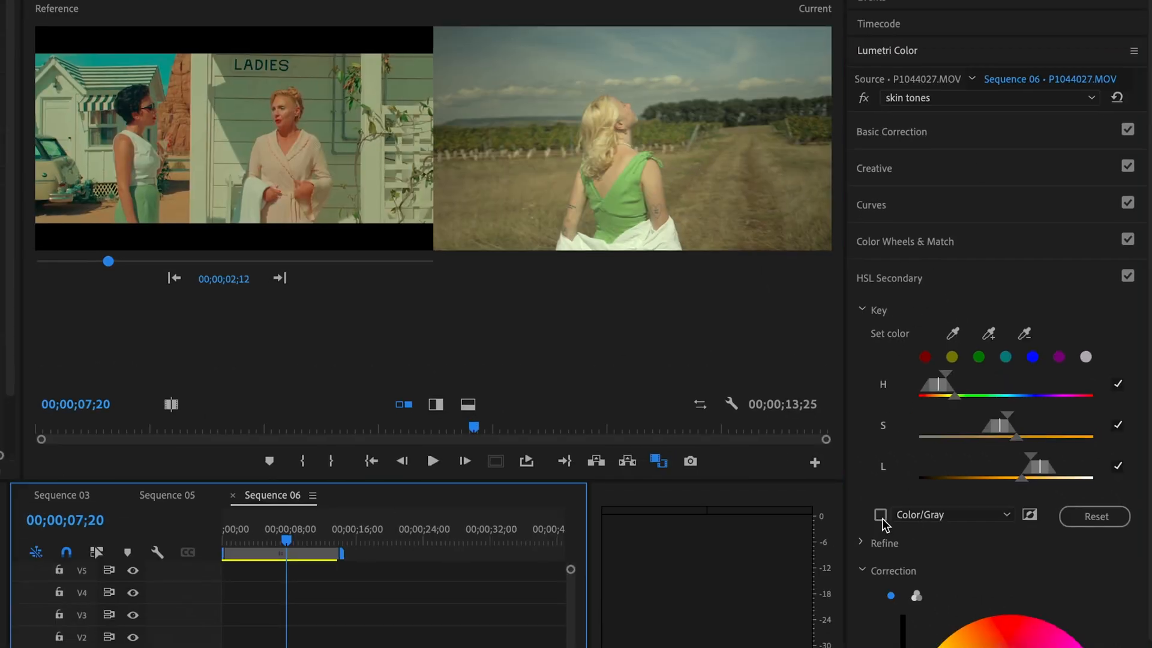
# Key the woman's skin in HSL Secondary with Color/Gray preview, narrowed saturation range and softened matte edges.
pyautogui.click(879, 514)
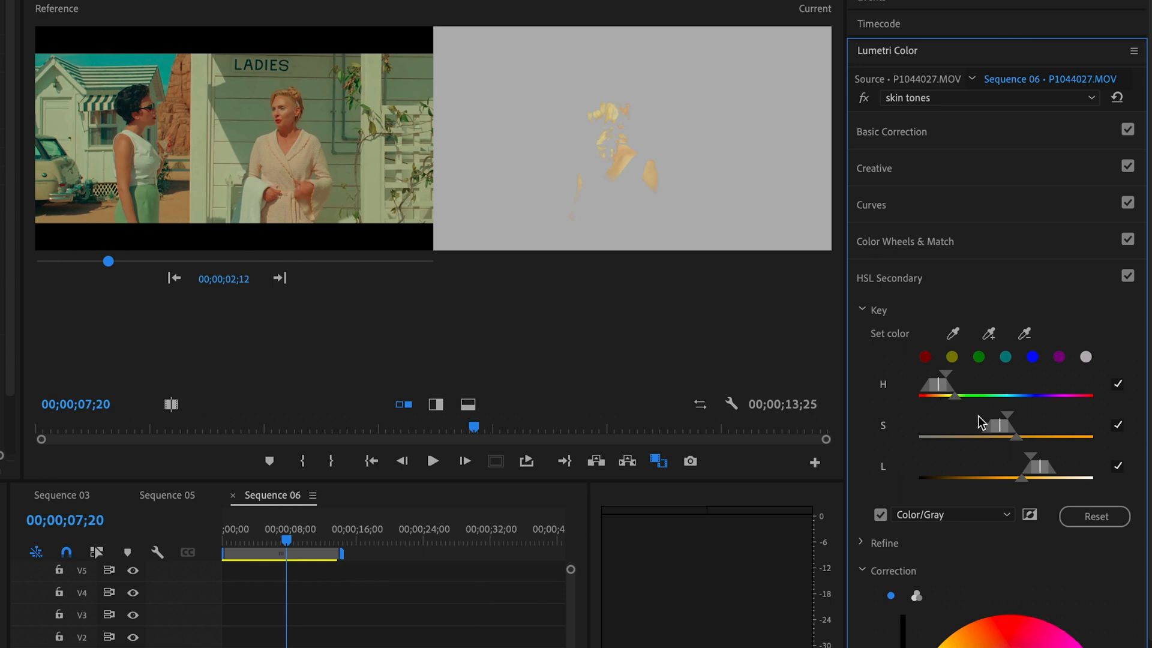
pyautogui.moveTo(1006, 425); pyautogui.dragTo(983, 425)
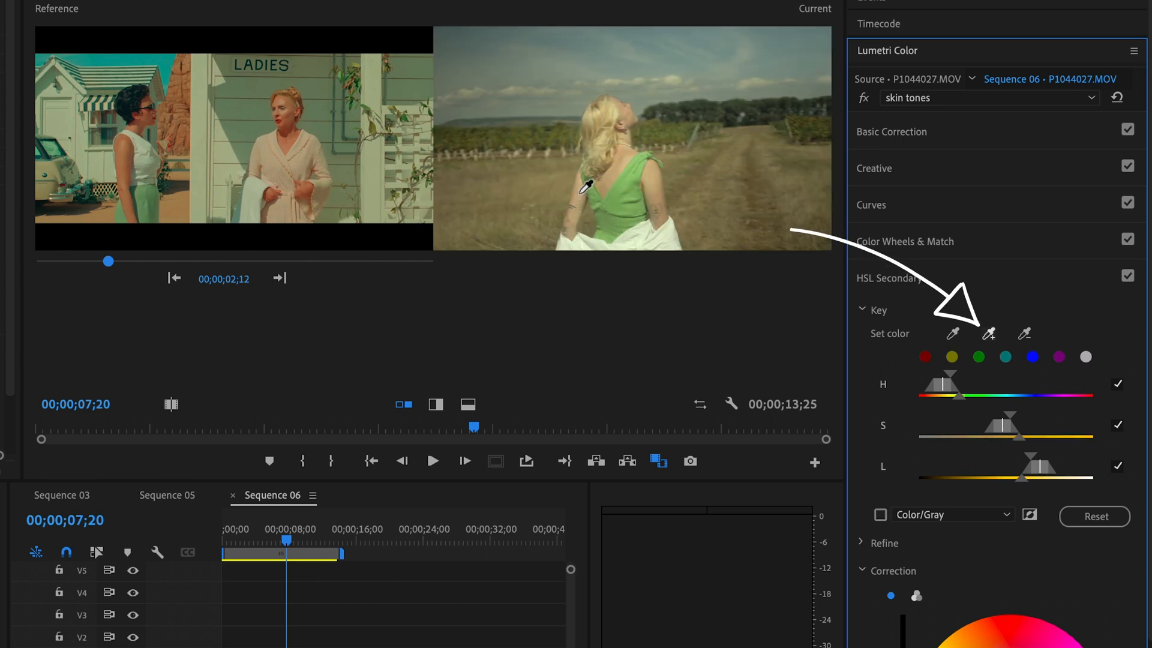
pyautogui.click(879, 514)
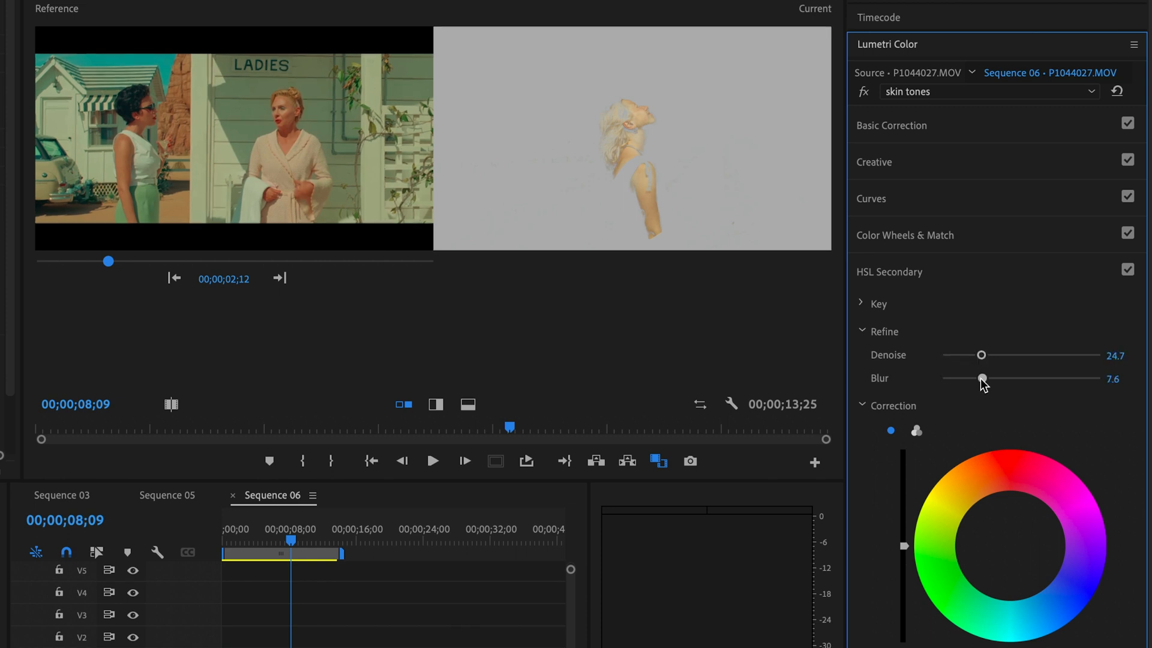
pyautogui.moveTo(982, 378); pyautogui.dragTo(979, 378)
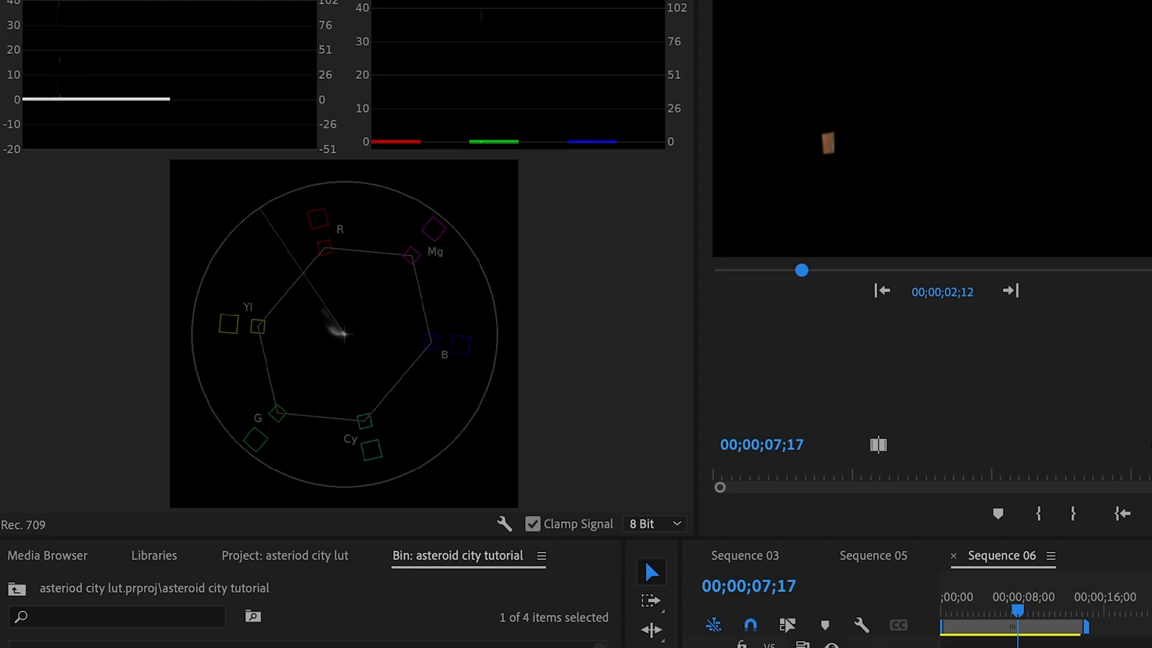
pyautogui.moveTo(334, 333)
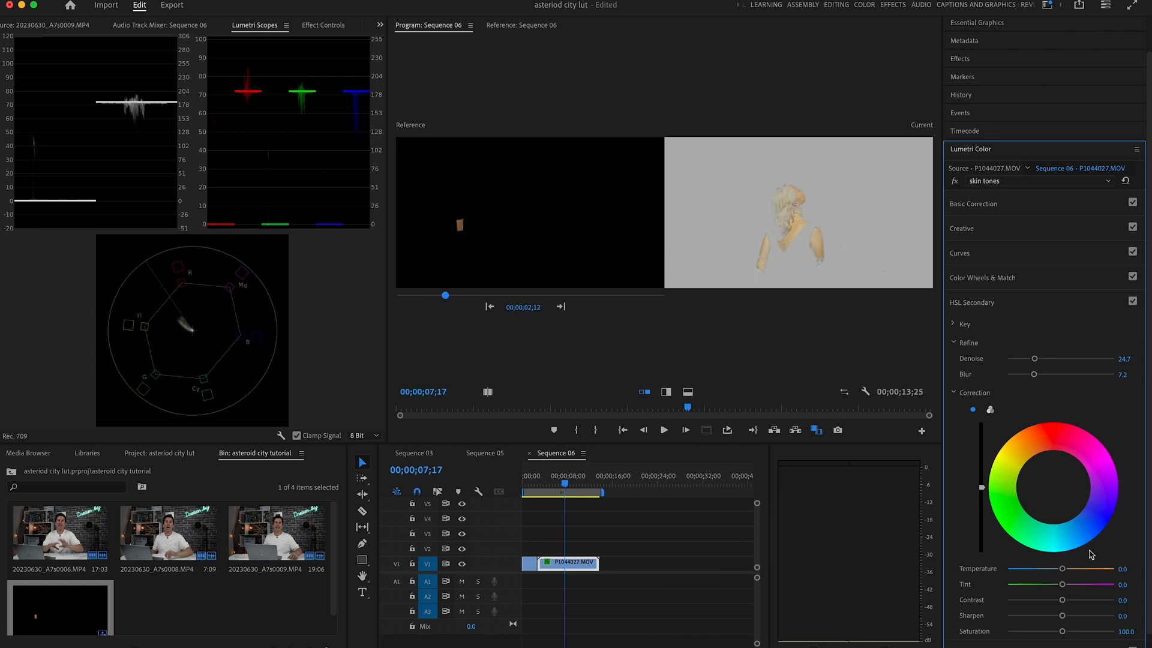
pyautogui.moveTo(1058, 558)
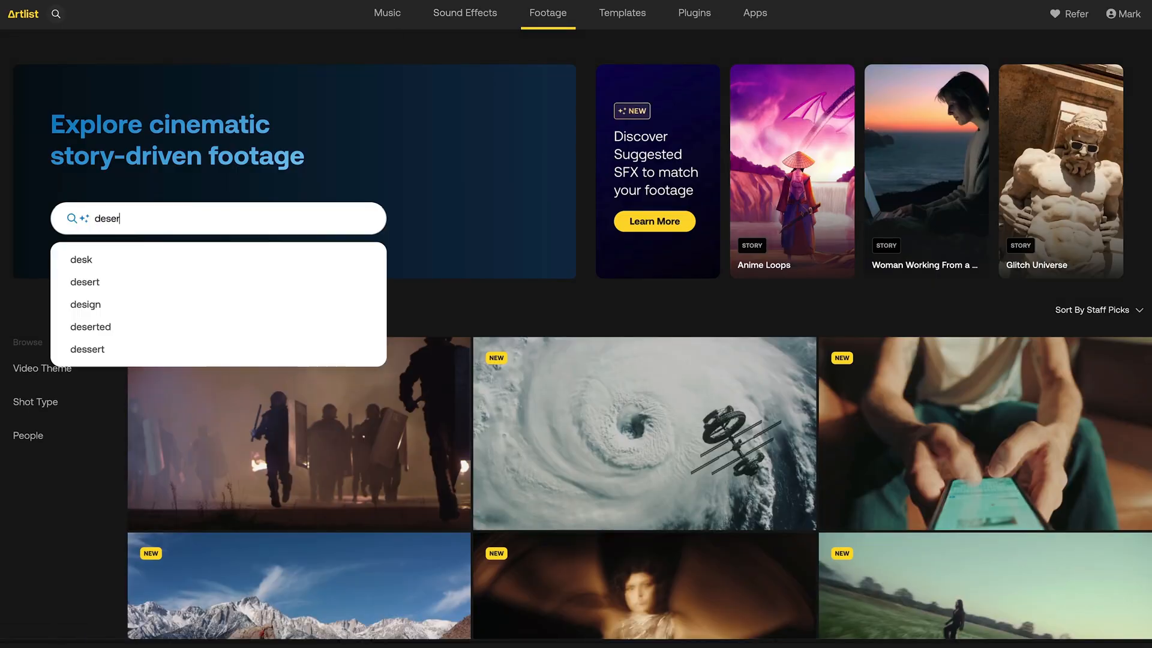
# Search Artlist footage for 'desert' and filter the results to clips with adults.
pyautogui.click(84, 280)
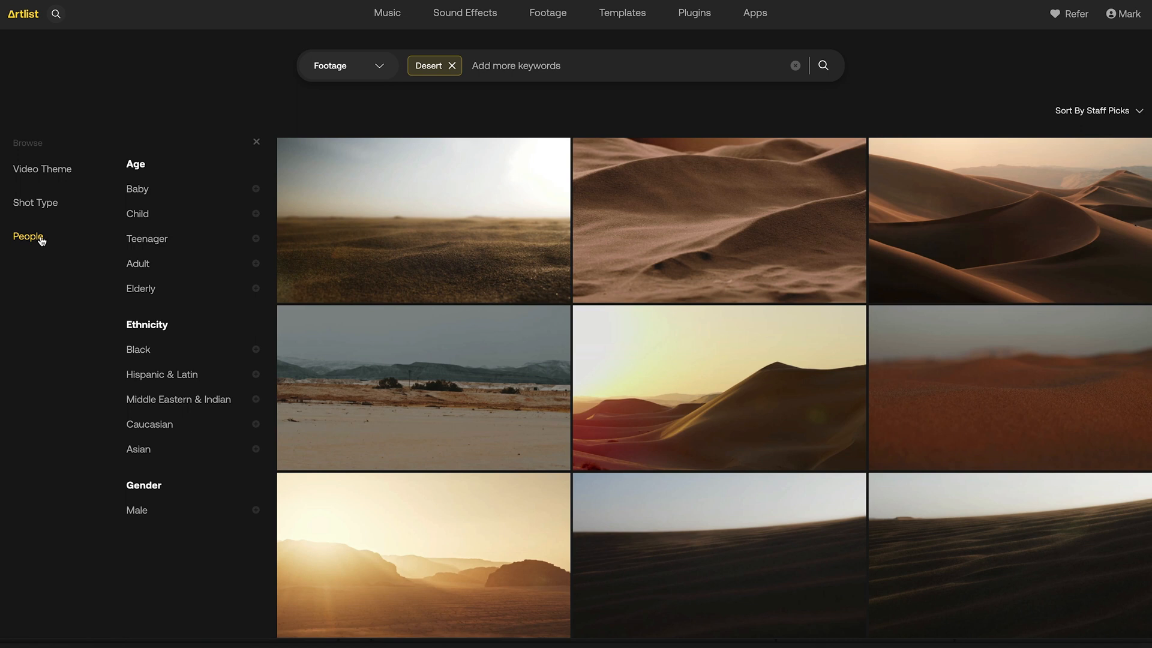
pyautogui.click(137, 262)
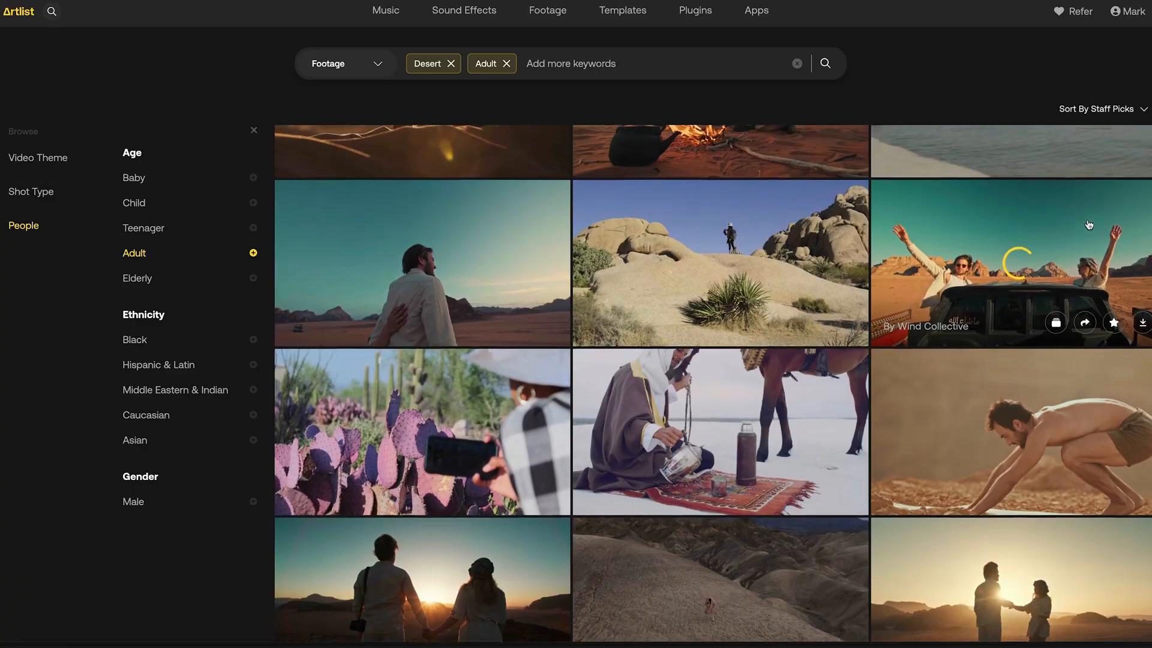
pyautogui.click(1143, 321)
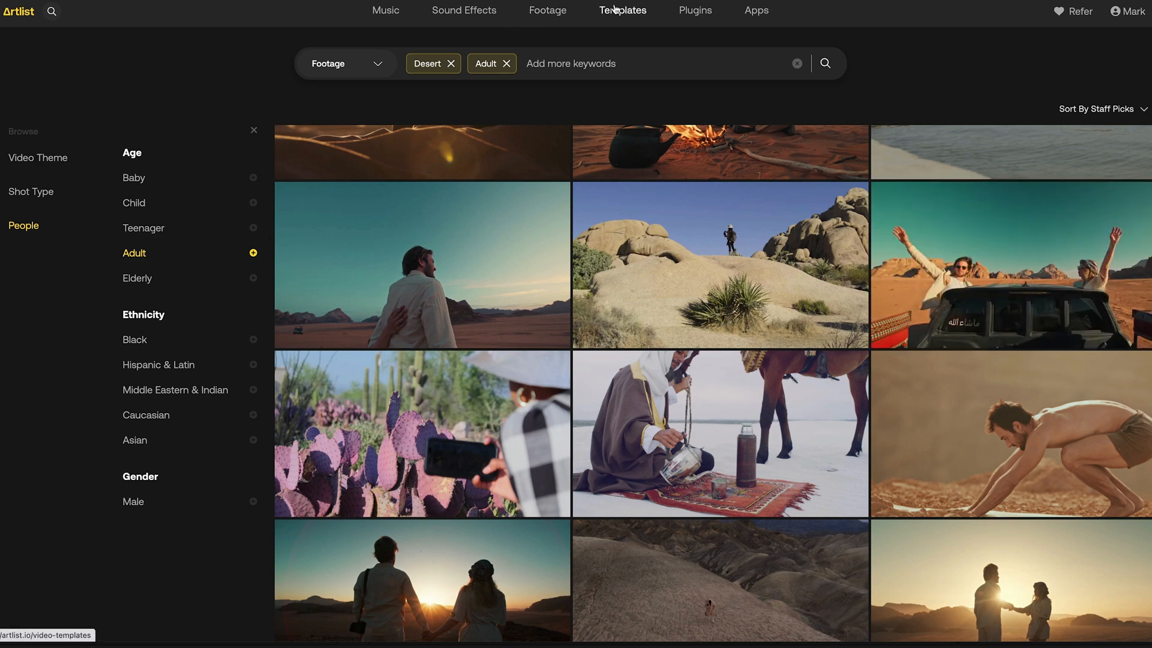
# Browse Artlist's Templates, Plugins and Sound Effects sections.
pyautogui.click(623, 11)
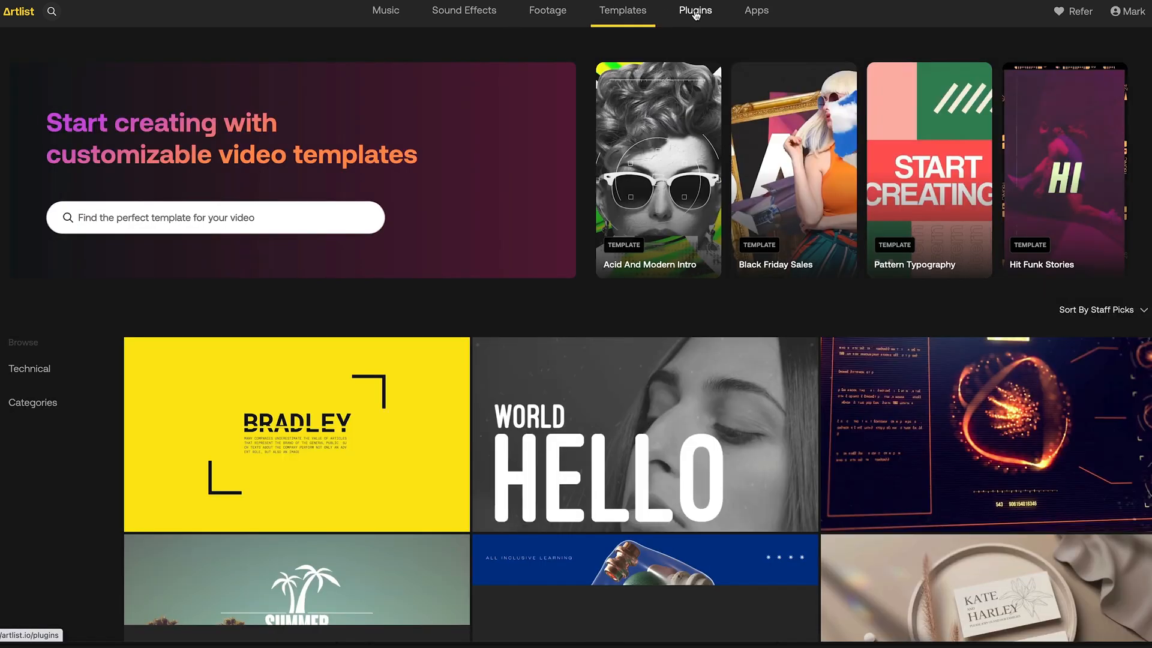
pyautogui.click(693, 10)
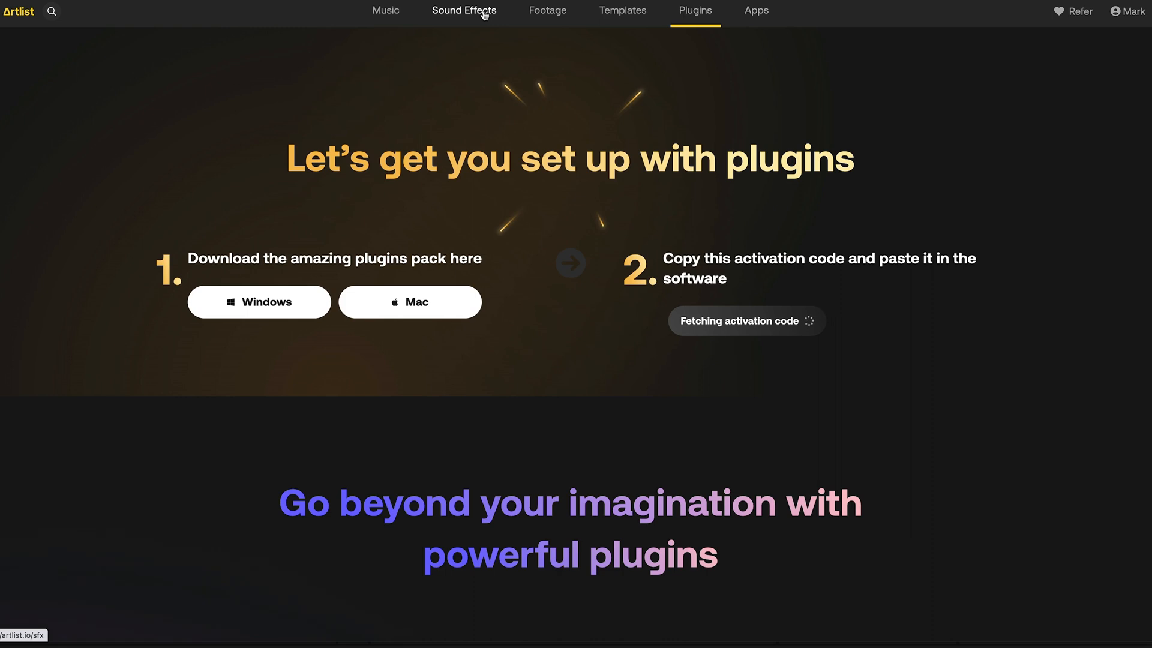
pyautogui.click(463, 11)
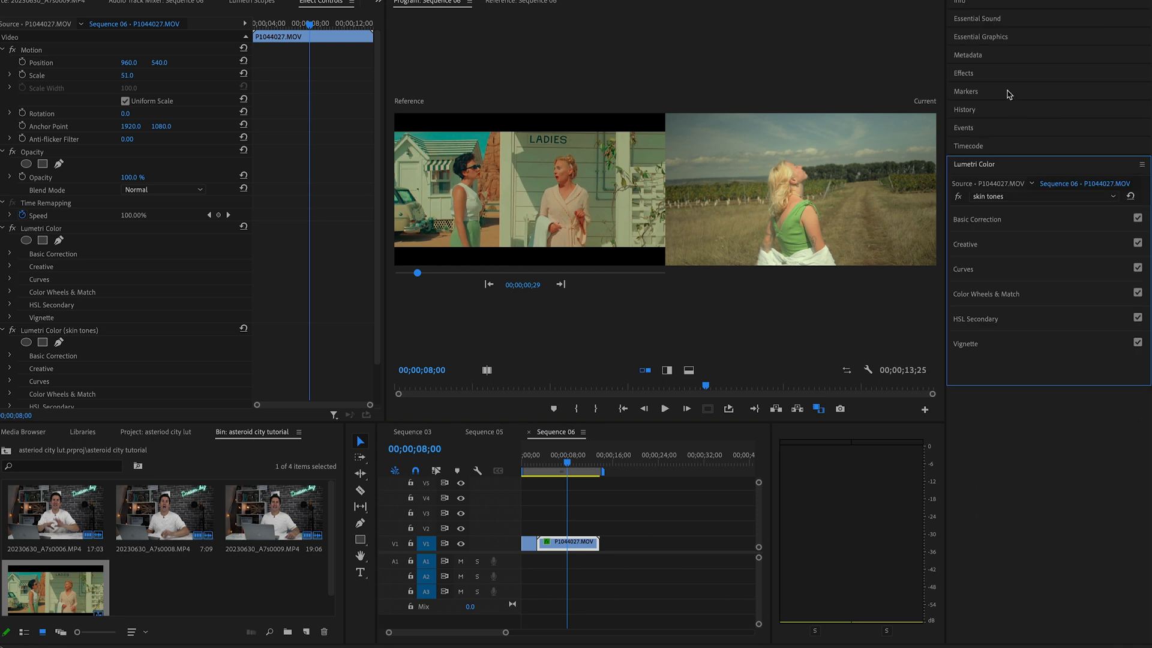
pyautogui.moveTo(1019, 169)
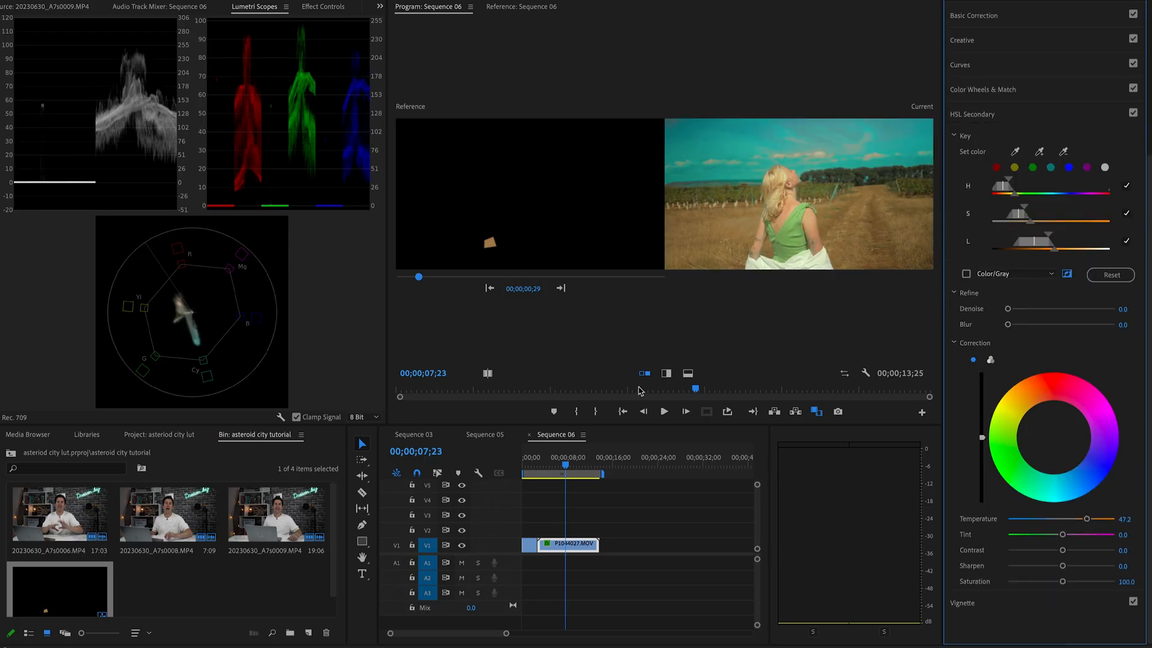
# Return to the Lumetri panel after keying the sky teal and the ground warmer.
pyautogui.click(322, 6)
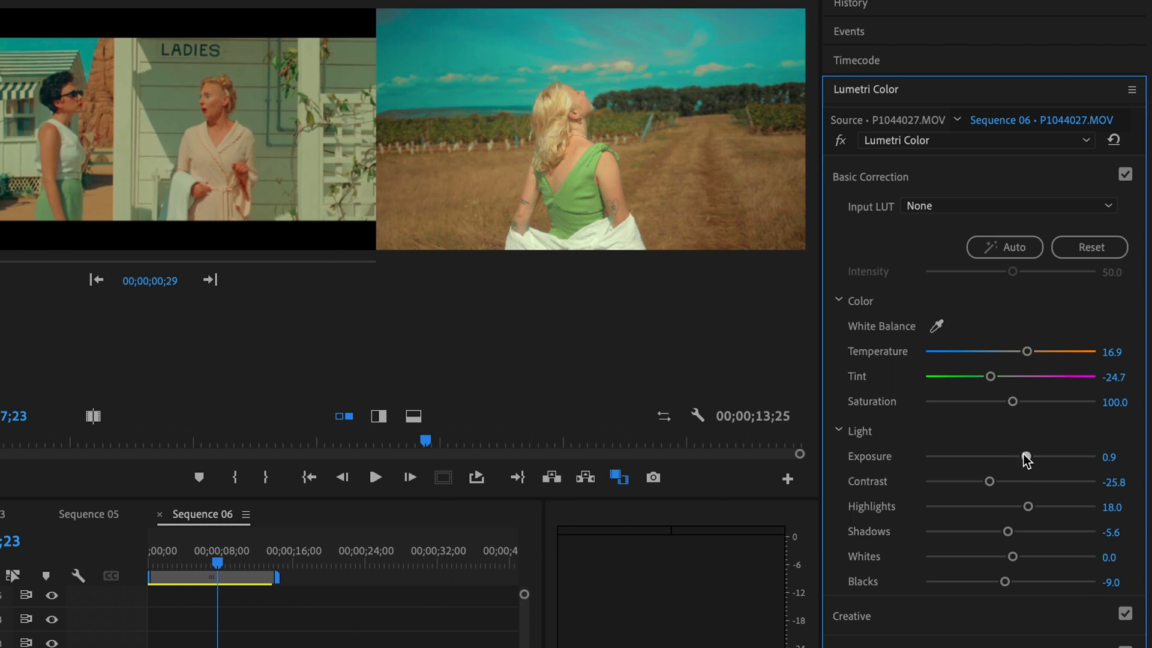
# Raise the base grade's Exposure to 1.0 and Saturation to about 105.6.
pyautogui.moveTo(1012, 401); pyautogui.dragTo(1016, 400)
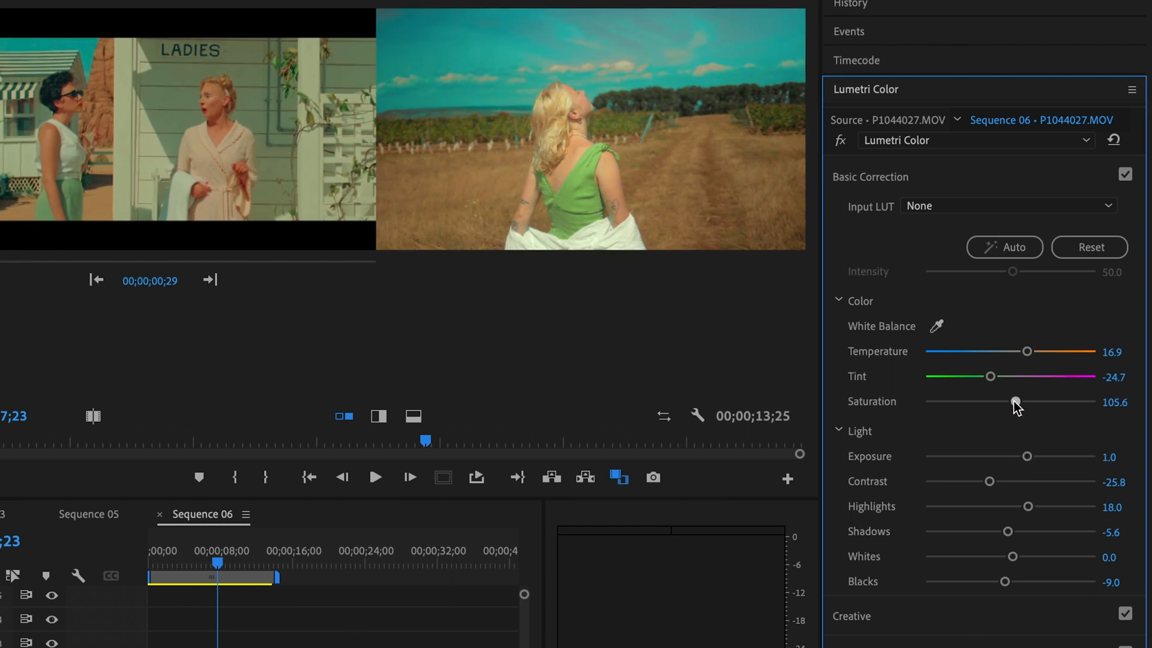
pyautogui.moveTo(992, 481); pyautogui.dragTo(956, 481)
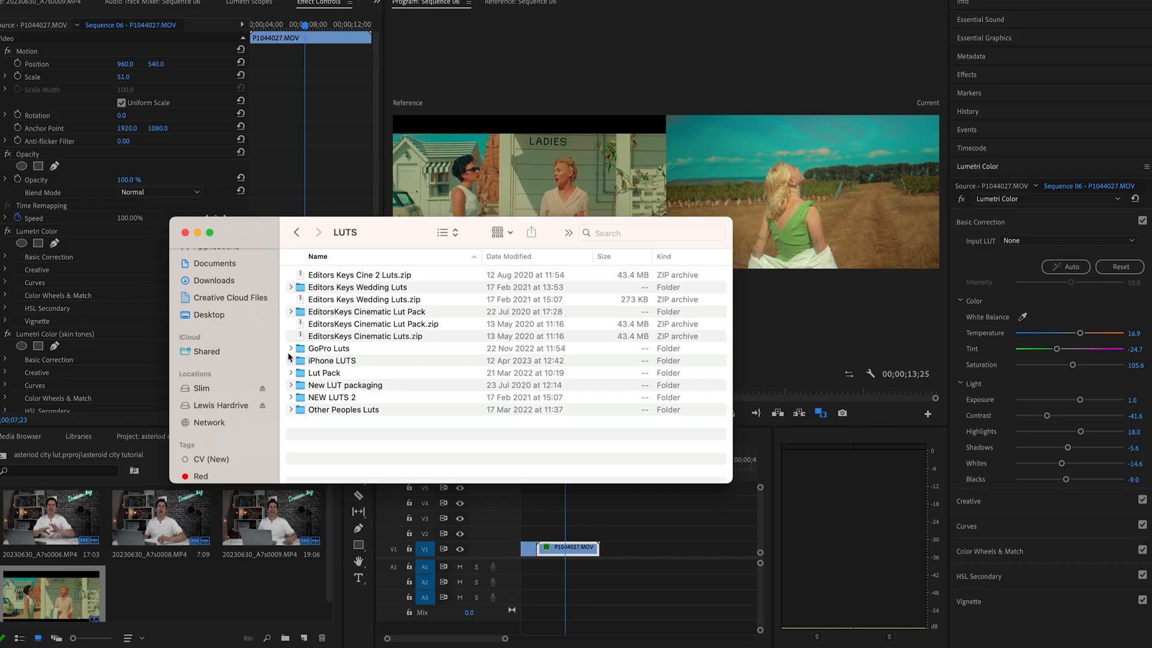
# Pick the Editors Keys film grain clip to overlay above the footage.
pyautogui.click(291, 312)
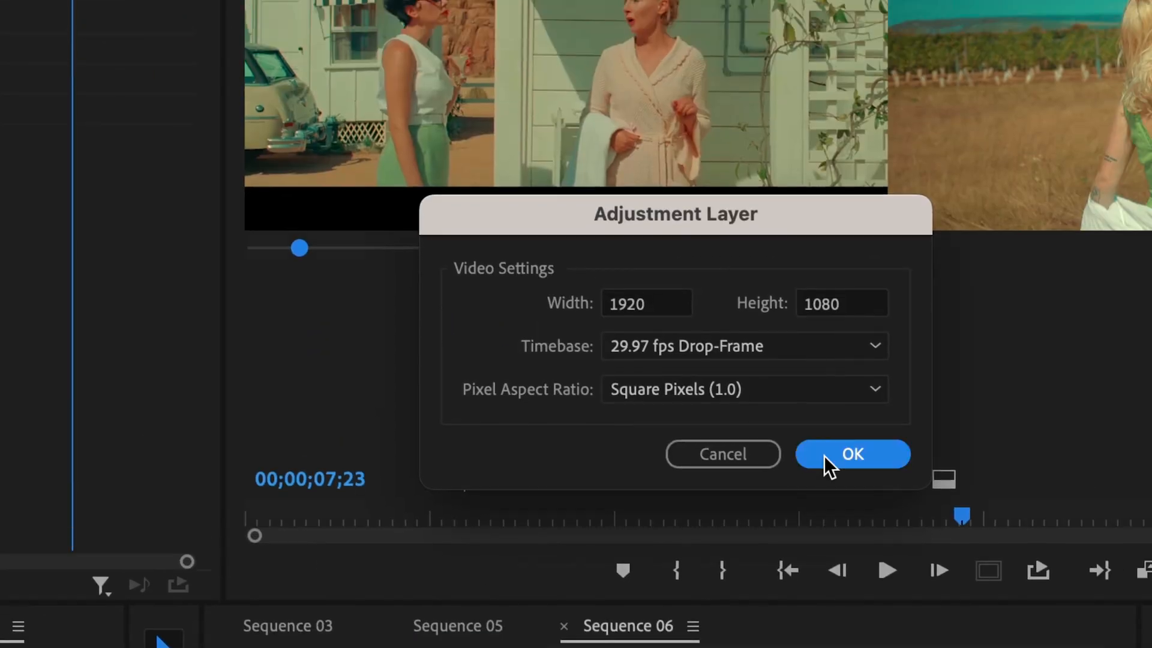
# Create a 1920×1080 adjustment layer and apply a Crop effect with Top set to 10%.
pyautogui.click(852, 454)
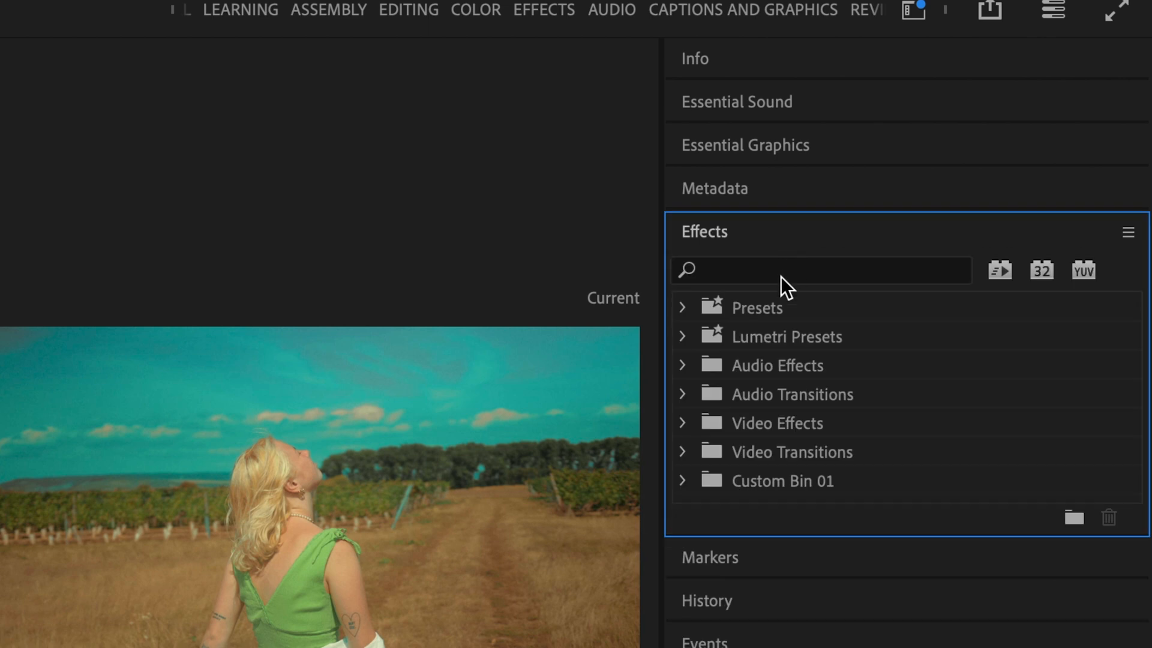
pyautogui.write('crop')
pyautogui.write('10')
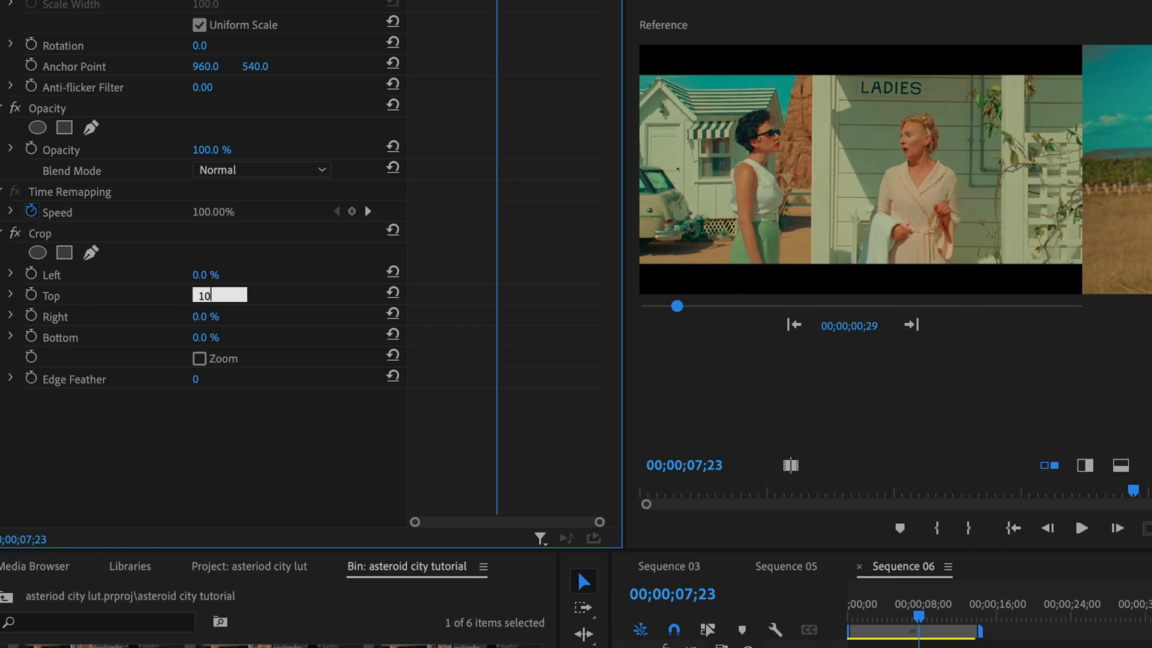
pyautogui.click(218, 336)
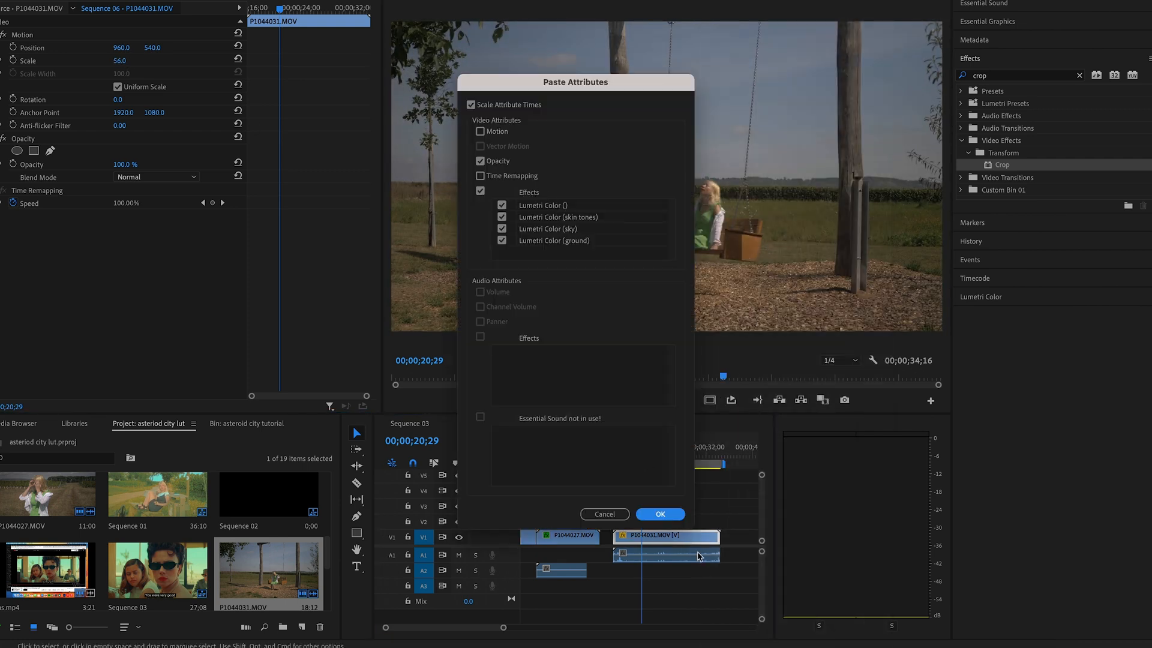
# Paste the four Lumetri Color grades onto the P1044031 swing clip via Paste Attributes.
pyautogui.click(659, 513)
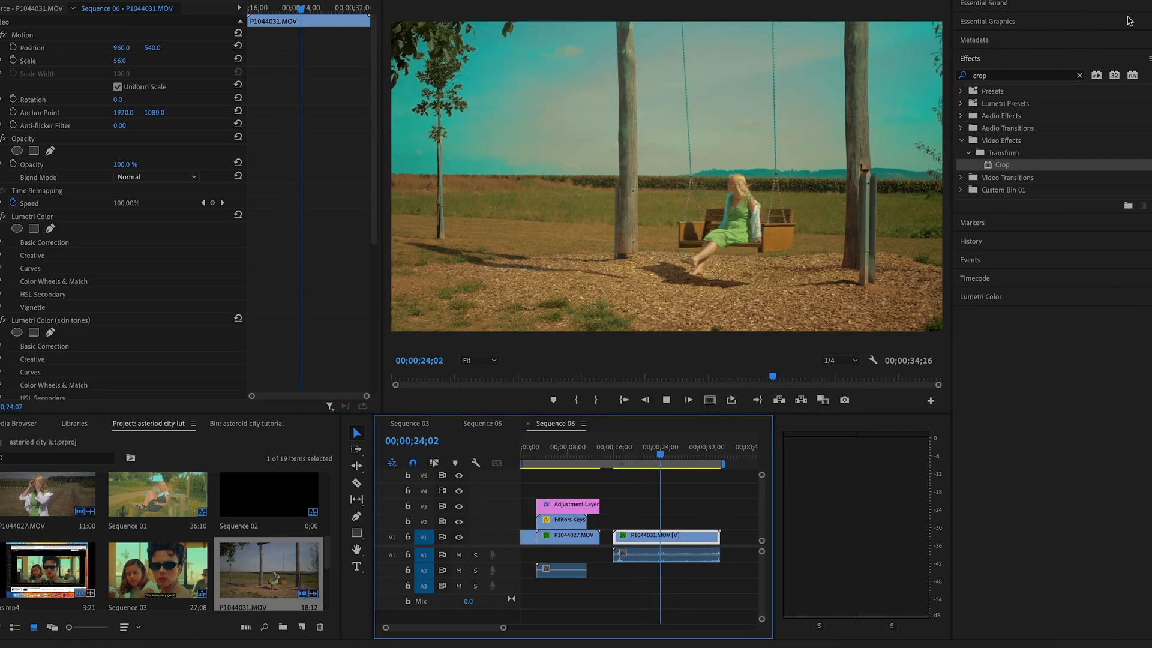